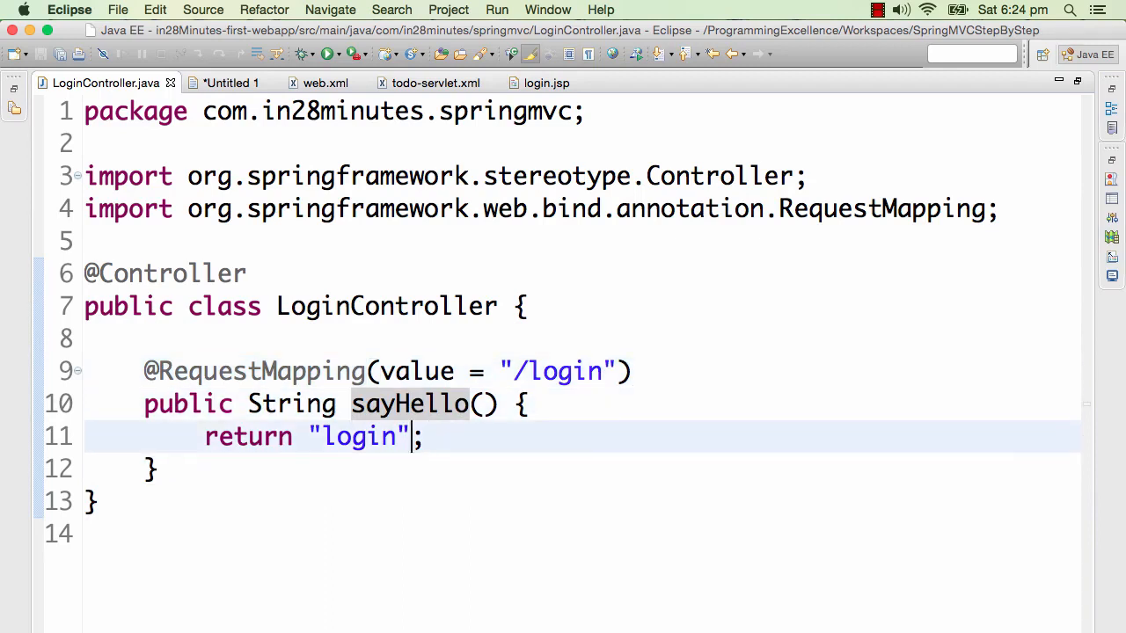
# Restore the view resolver suffix to .jsp in todo-servlet.xml, then bring up web.xml's dispatcher mapping
pyautogui.write('1')
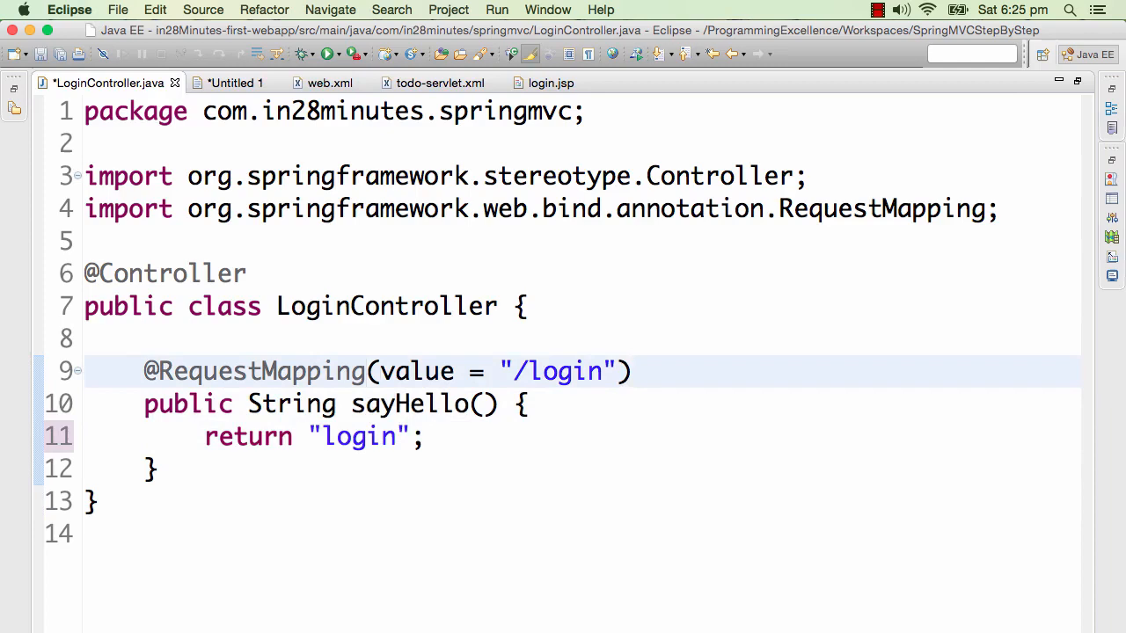
pyautogui.write('1')
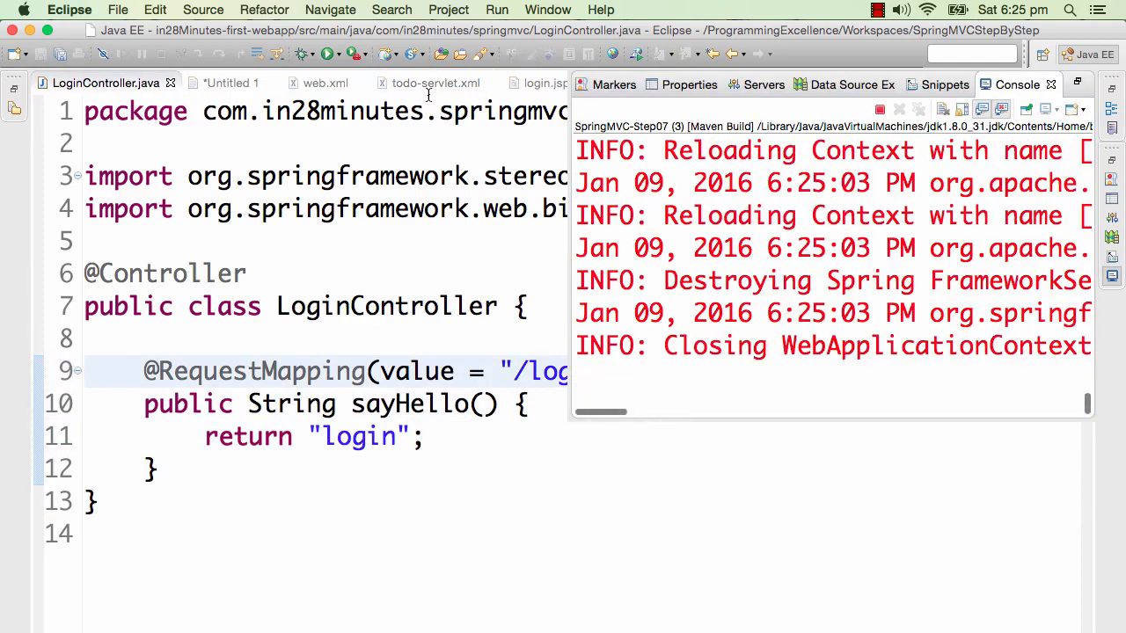
pyautogui.click(436, 83)
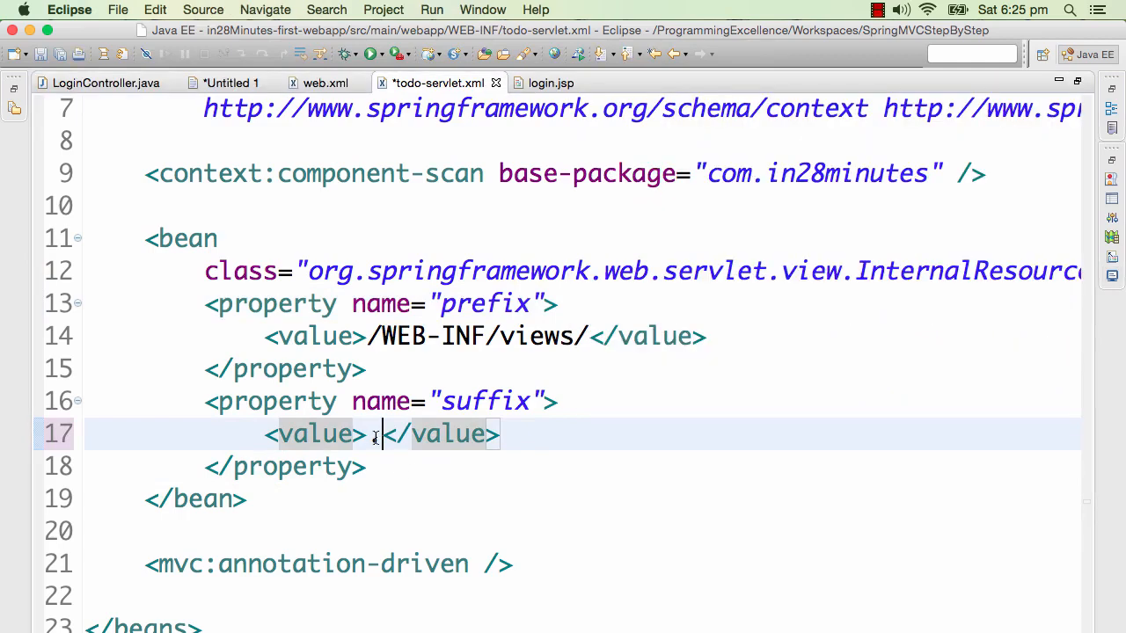
pyautogui.write('.jsp')
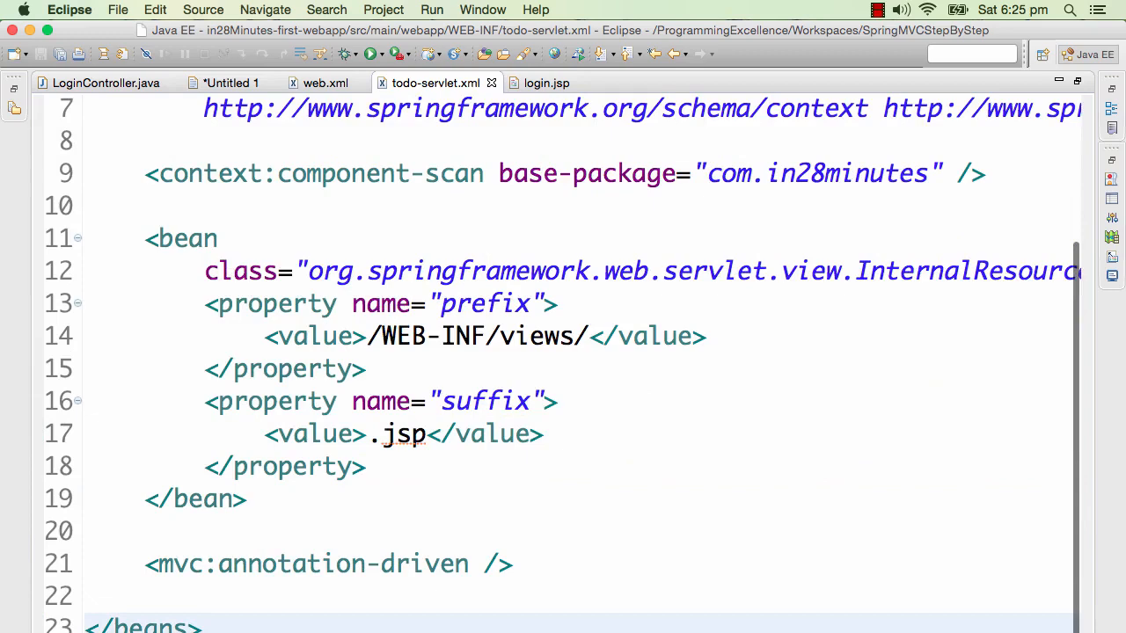
pyautogui.moveTo(91, 83)
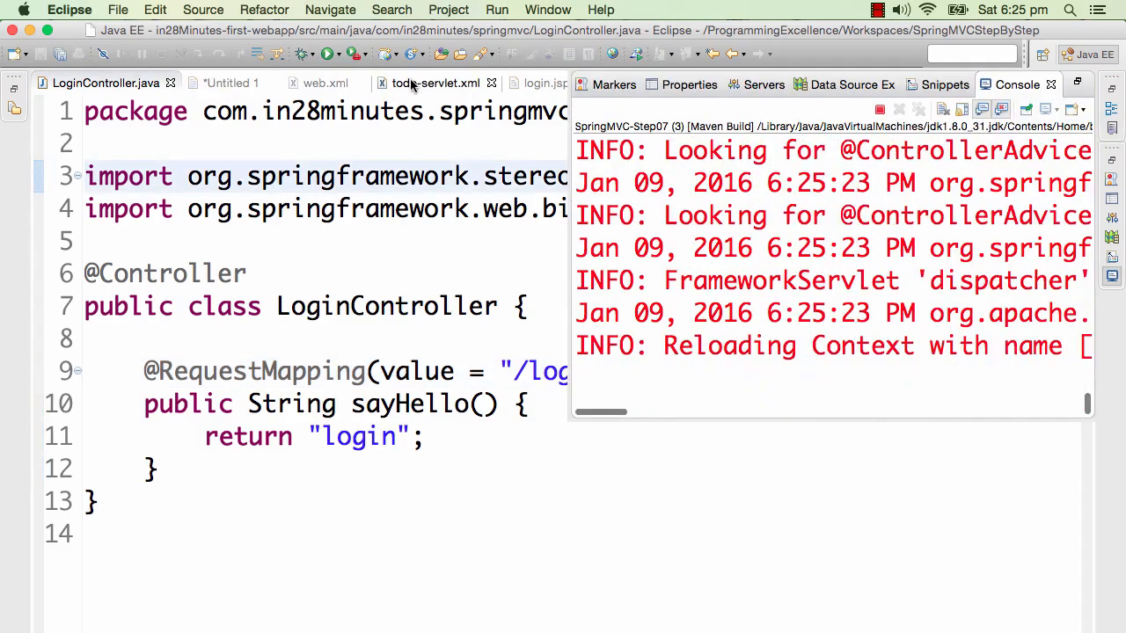
pyautogui.click(325, 83)
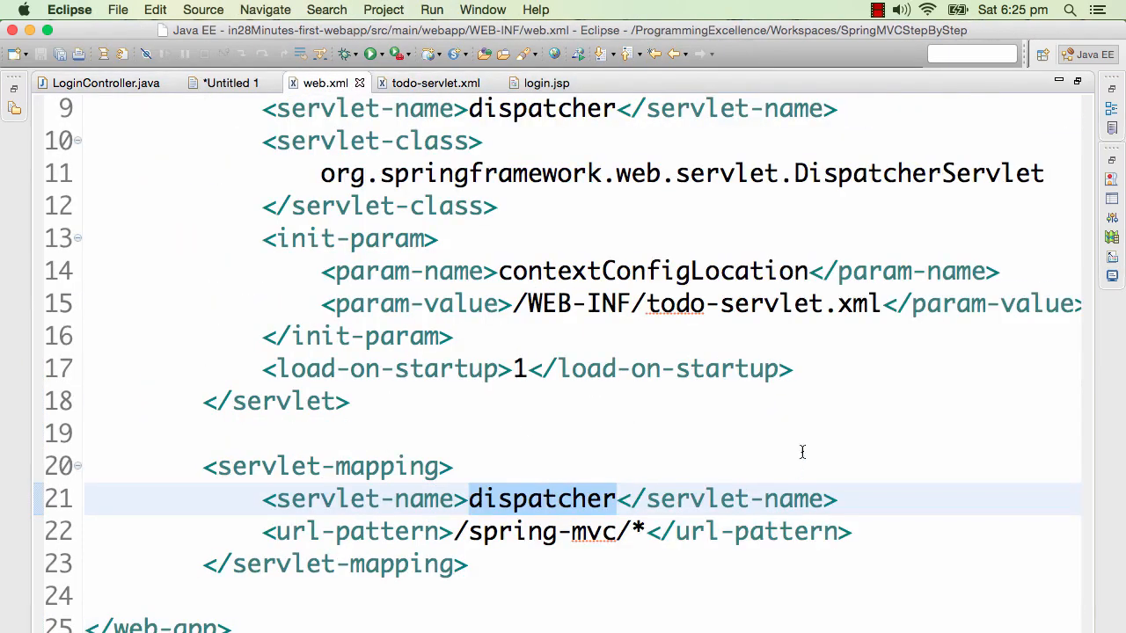
pyautogui.moveTo(752, 514)
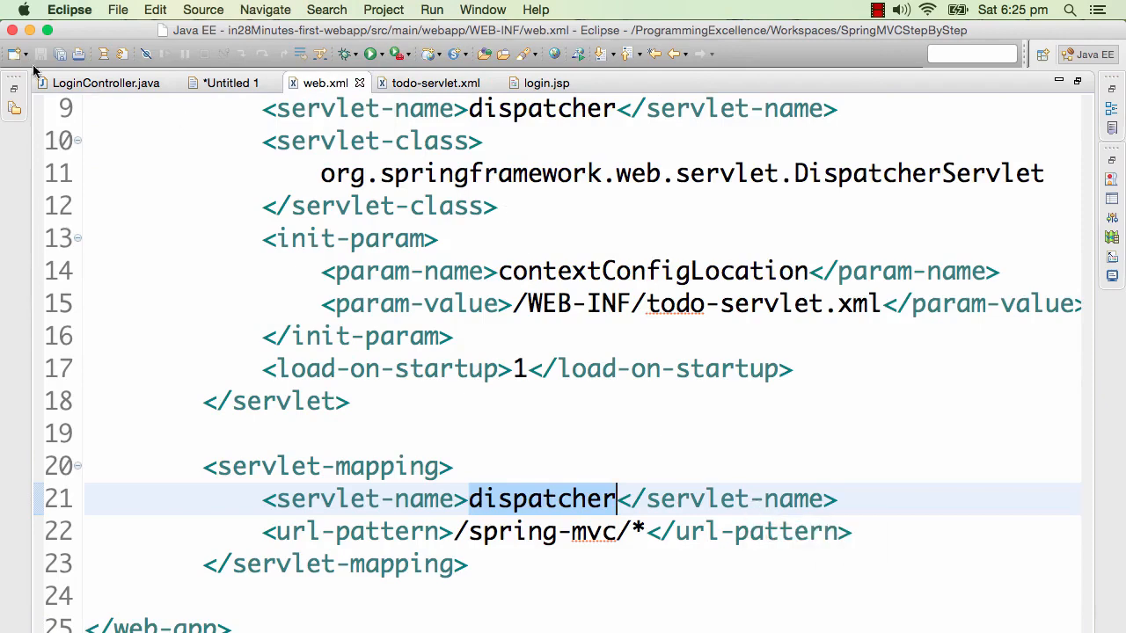
# Edit LoginController so the /login handler returns the view name "login1"
pyautogui.click(105, 83)
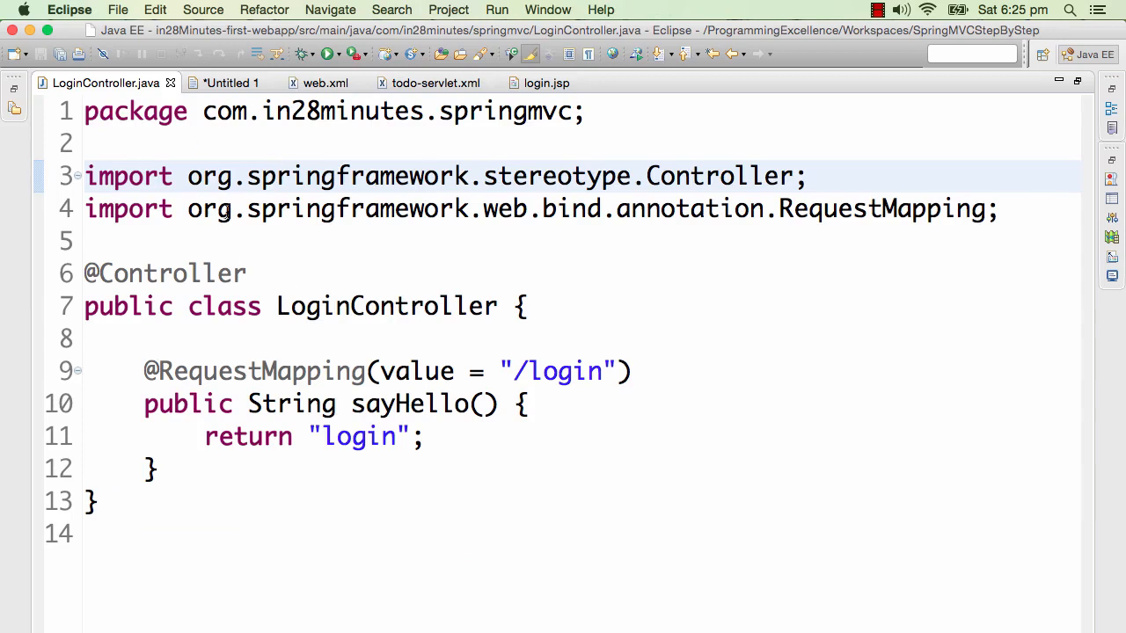
pyautogui.click(278, 176)
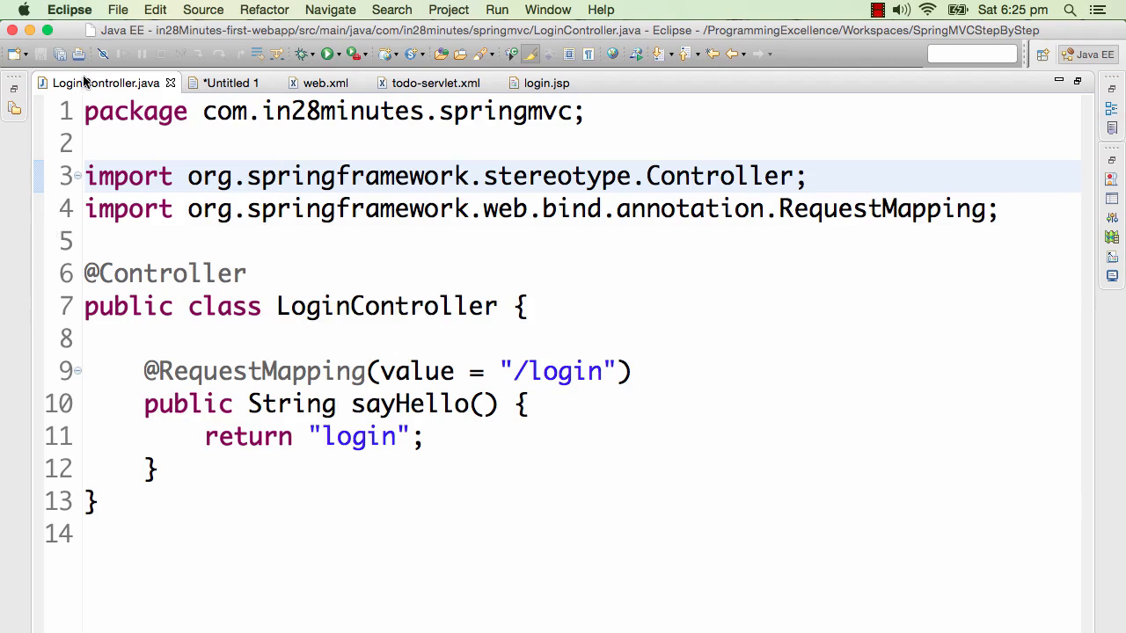
pyautogui.moveTo(105, 83)
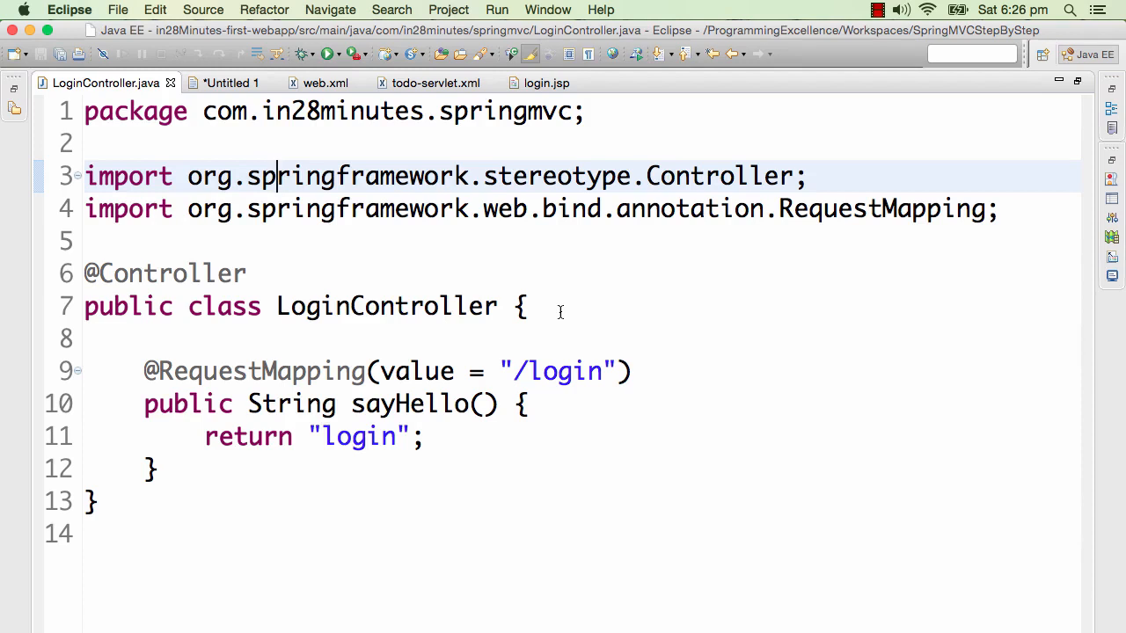
pyautogui.moveTo(397, 437)
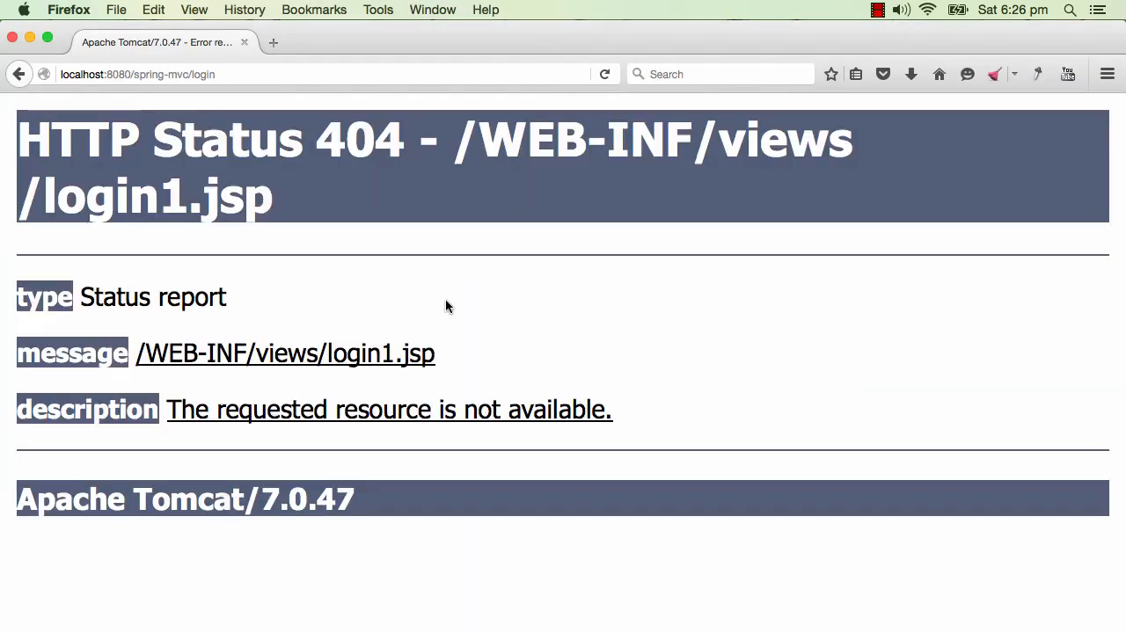
pyautogui.moveTo(441, 134)
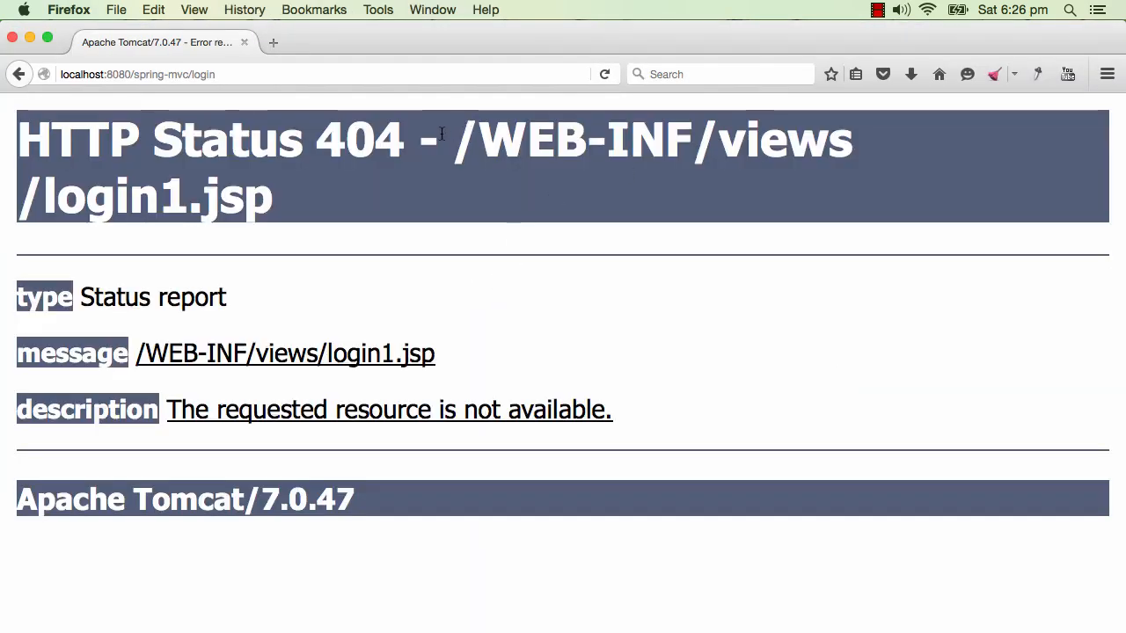
# Select the missing /WEB-INF/views/login1.jsp path in the 404 report heading
pyautogui.moveTo(448, 137); pyautogui.dragTo(272, 197)
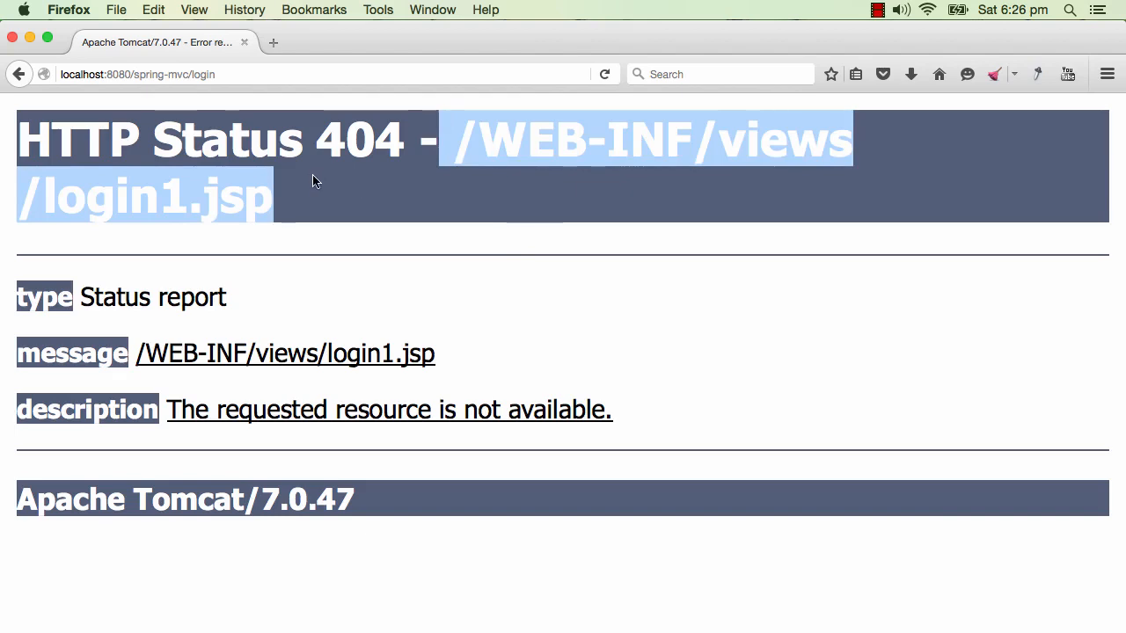
pyautogui.moveTo(348, 232)
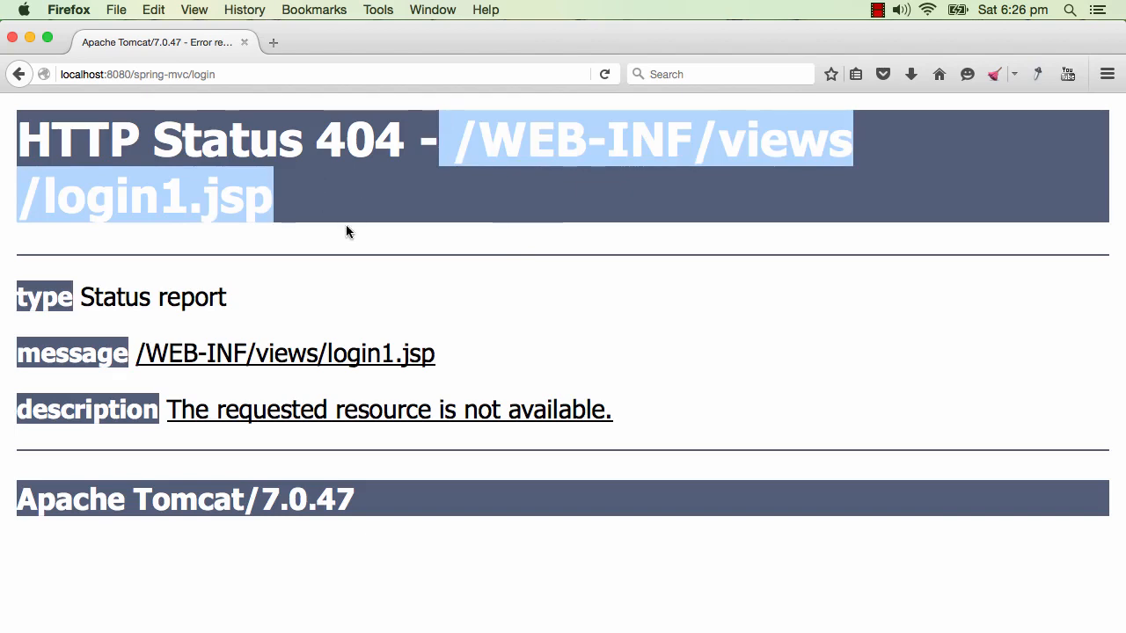
pyautogui.moveTo(541, 246)
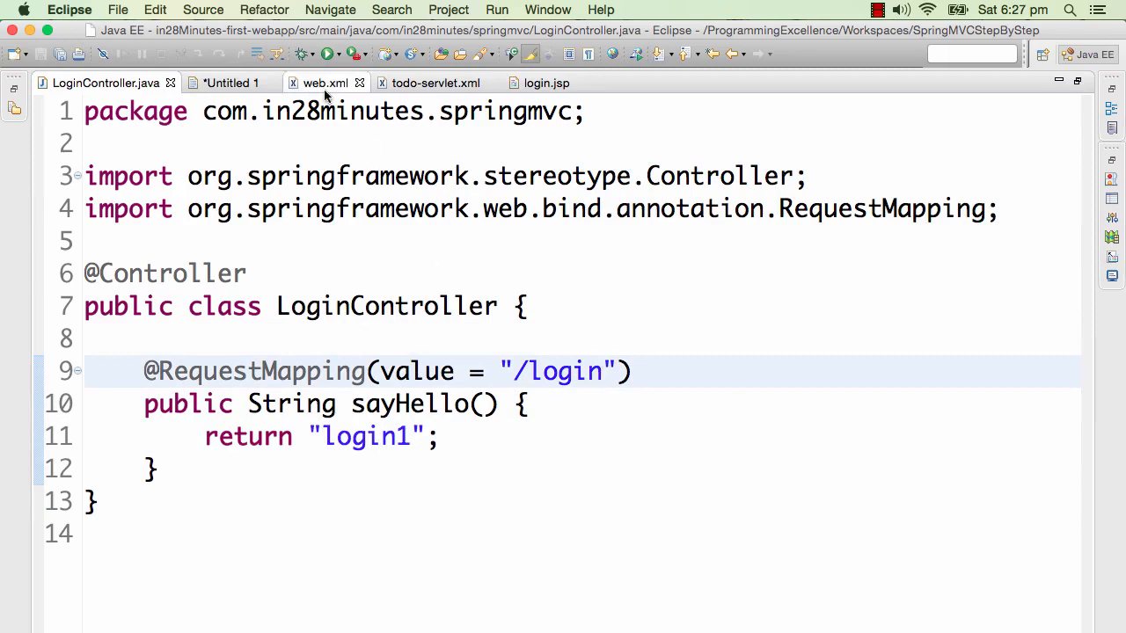
# Point web.xml's contextConfigLocation at /WEB-INF/todo-servlet1.xml
pyautogui.click(324, 83)
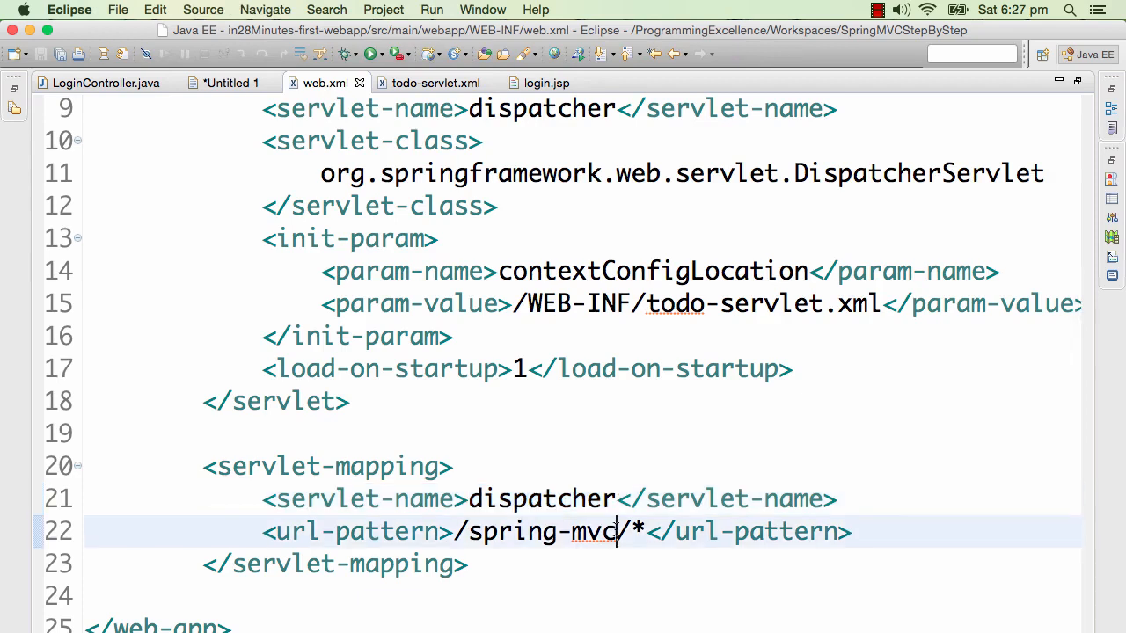
pyautogui.moveTo(684, 433)
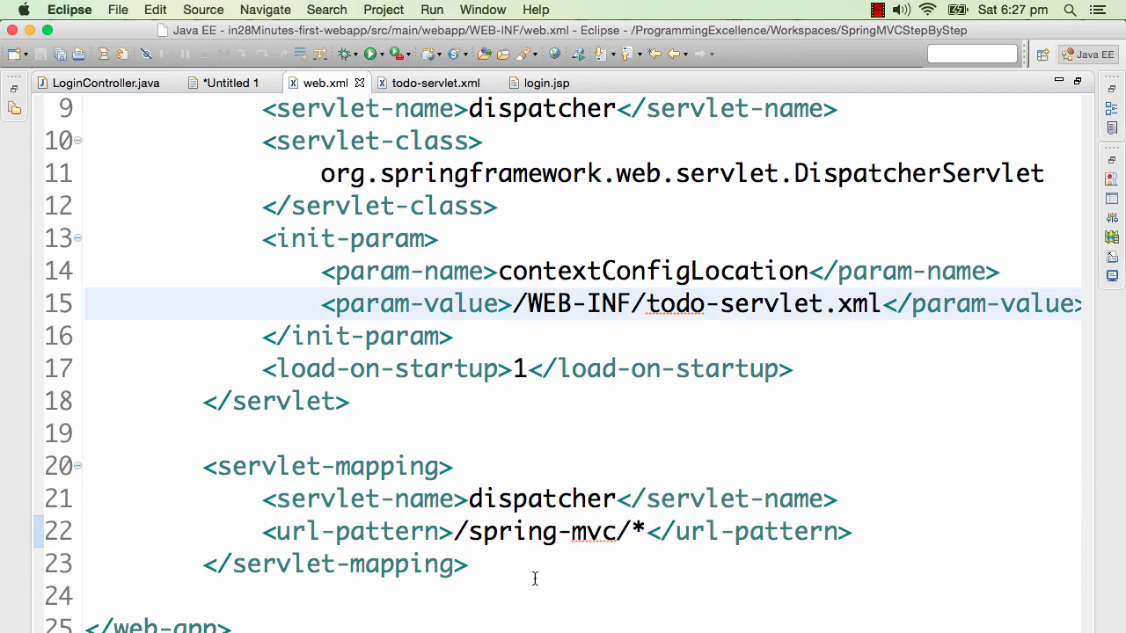
pyautogui.moveTo(838, 364)
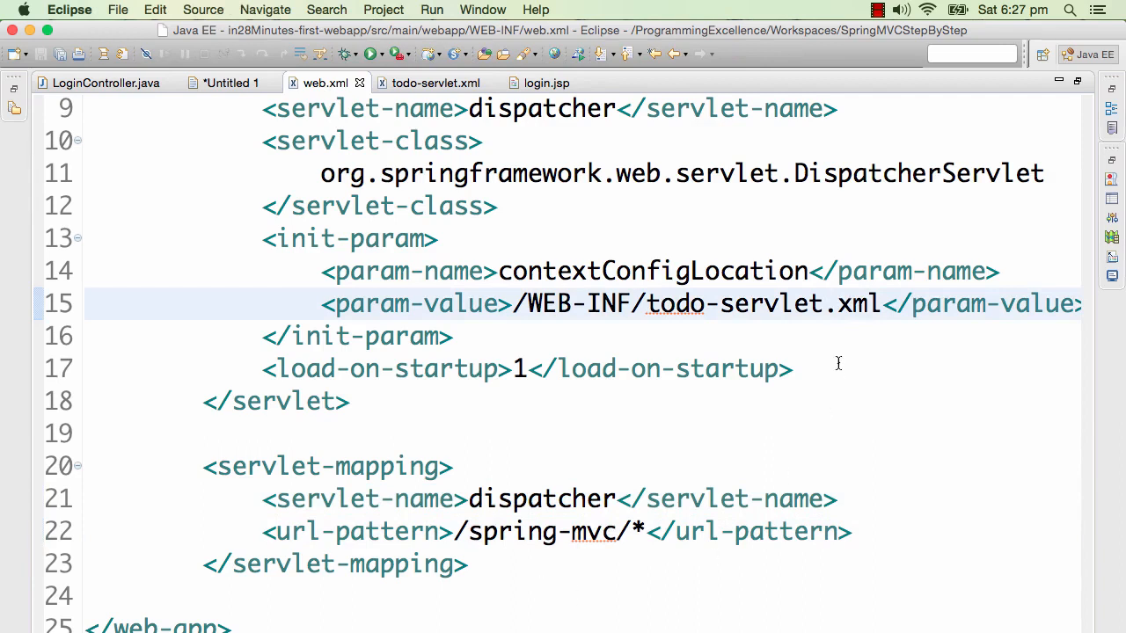
pyautogui.write('1";')
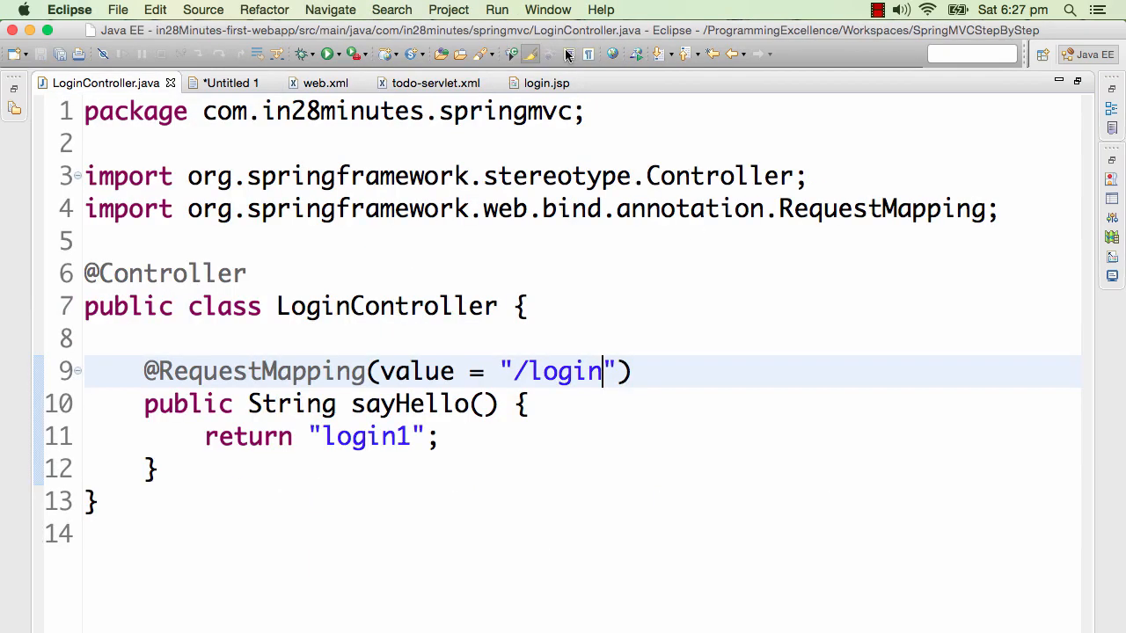
pyautogui.moveTo(730, 324)
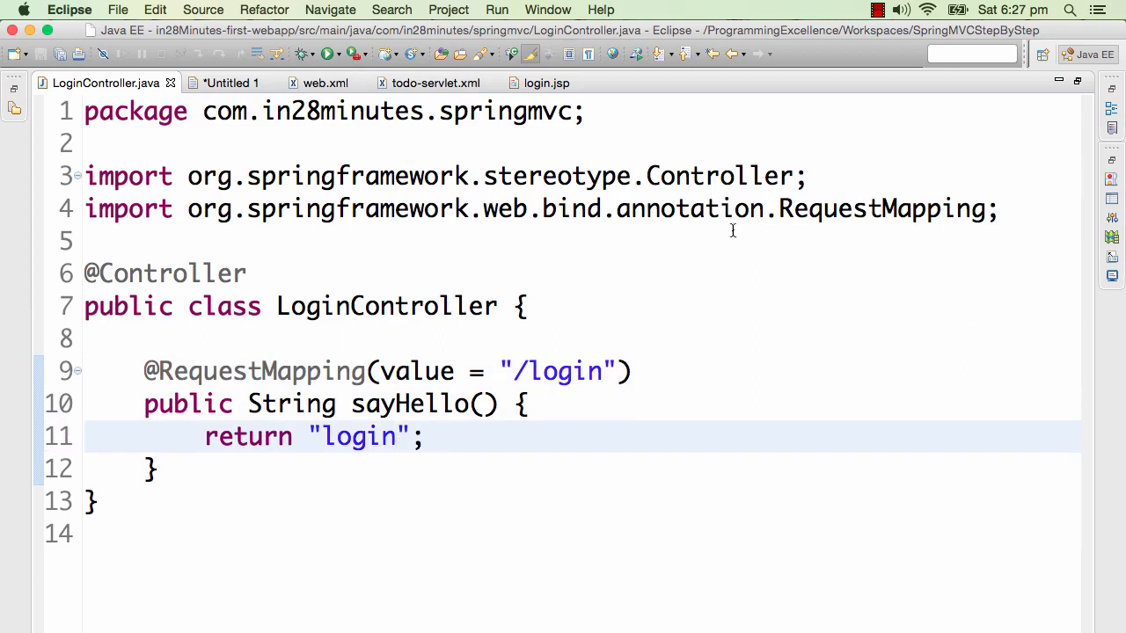
pyautogui.moveTo(642, 357)
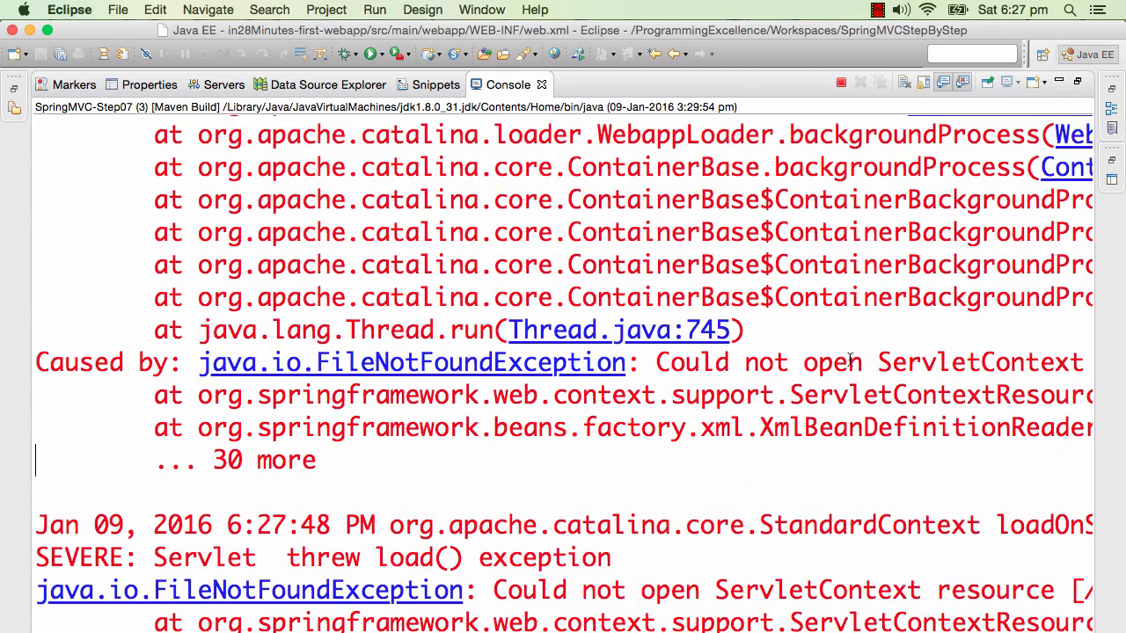
# Read the console stack trace for the FileNotFoundException on todo-servlet1.xml
pyautogui.hscroll(3)
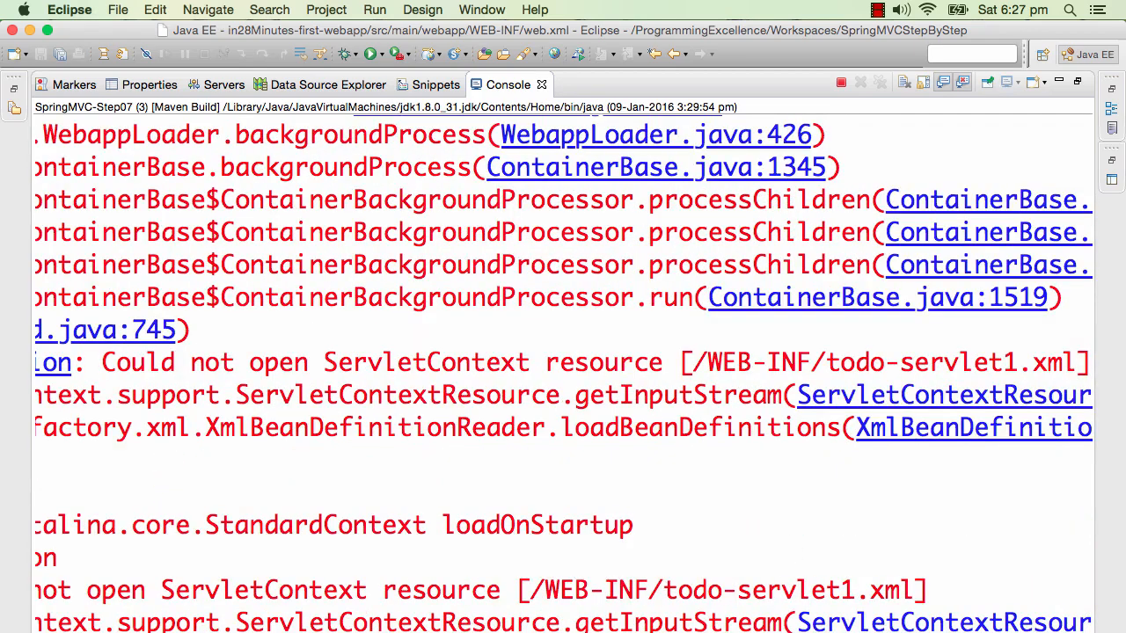
pyautogui.doubleClick(879, 363)
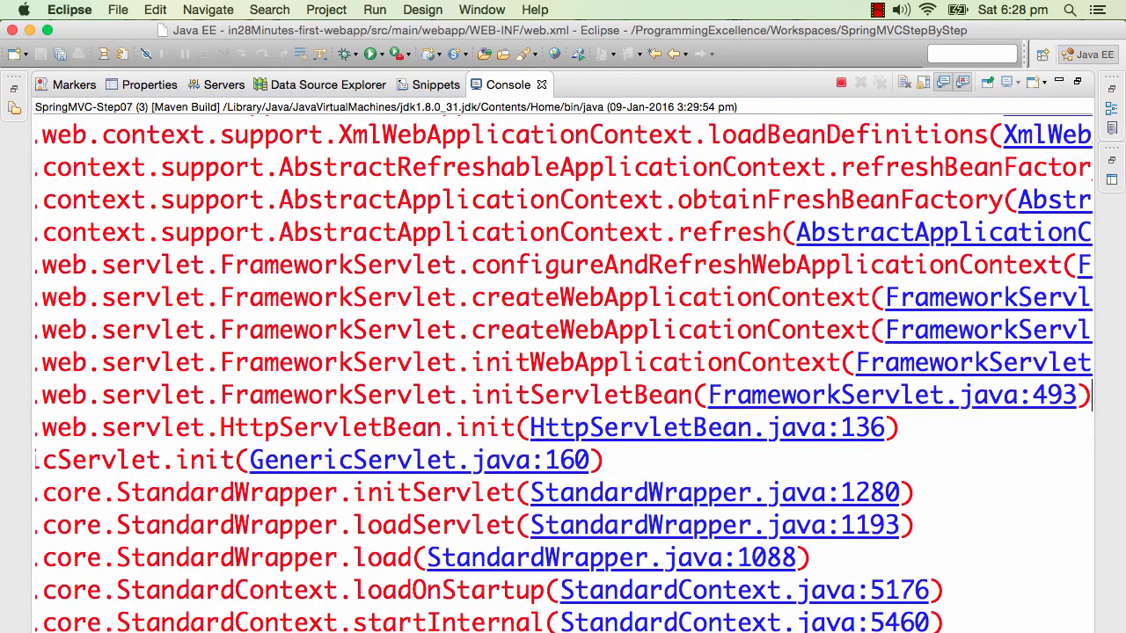
pyautogui.moveTo(644, 193)
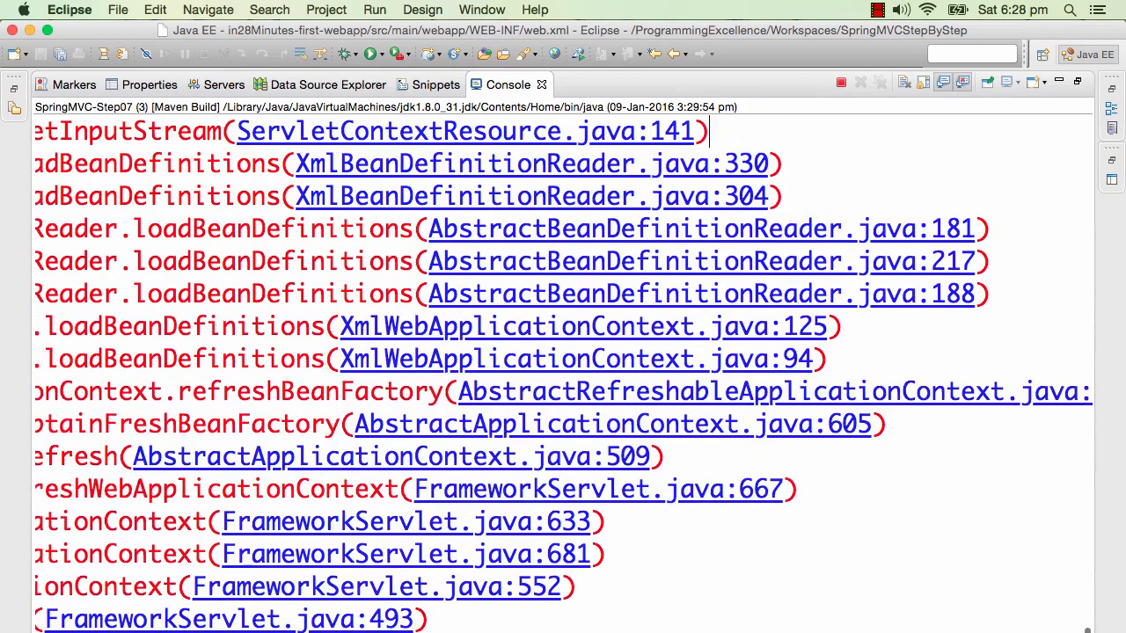
pyautogui.scroll(-3)
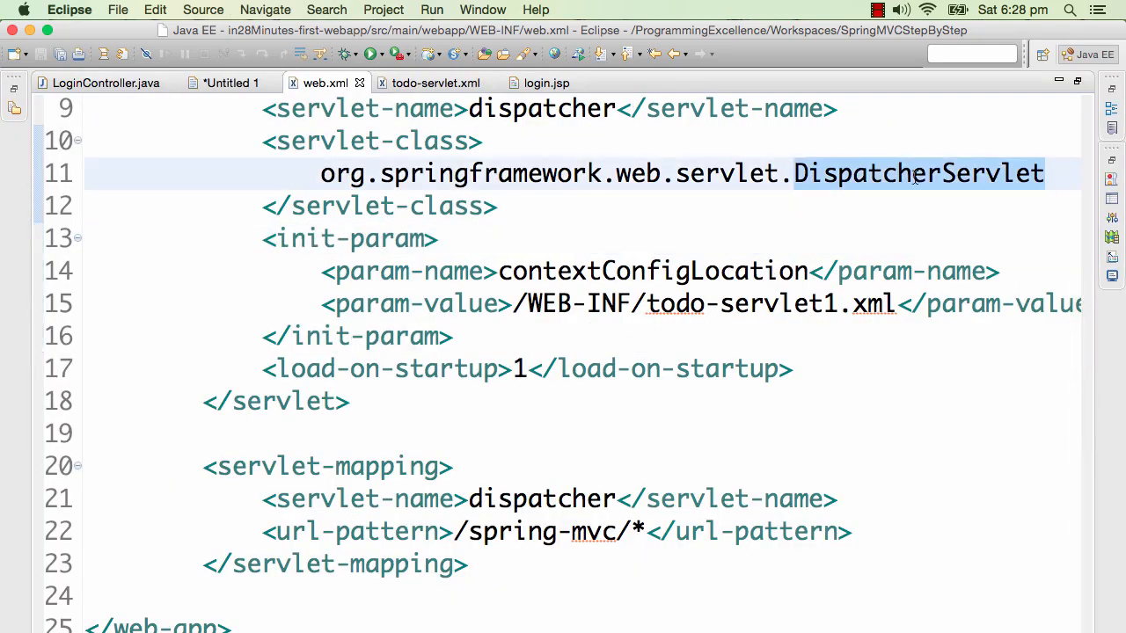
pyautogui.moveTo(914, 174)
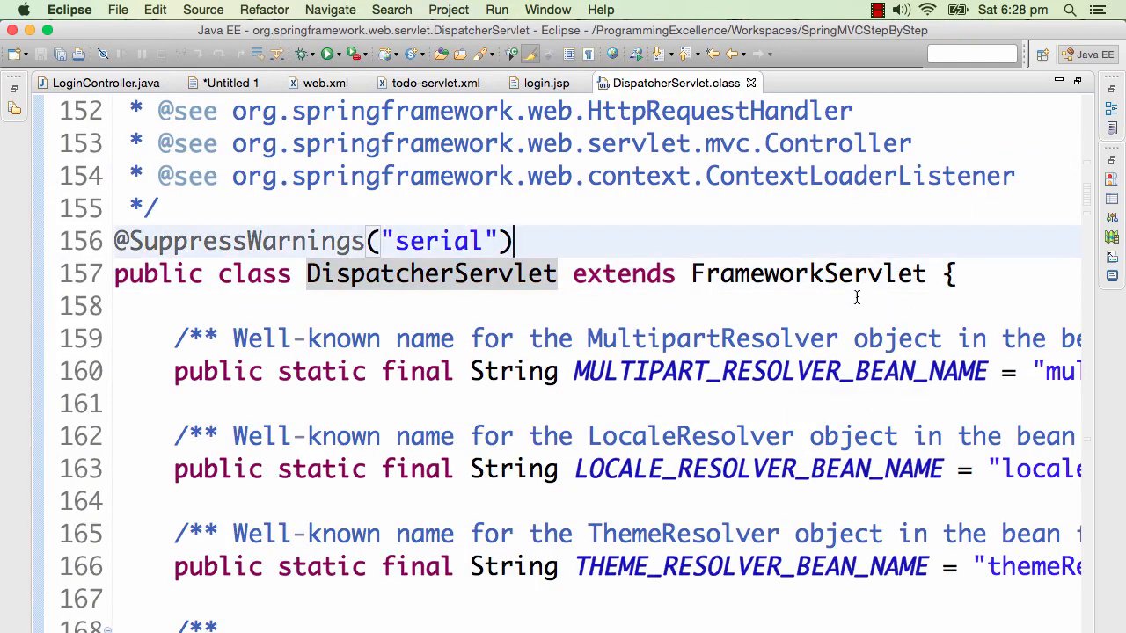
pyautogui.moveTo(807, 275)
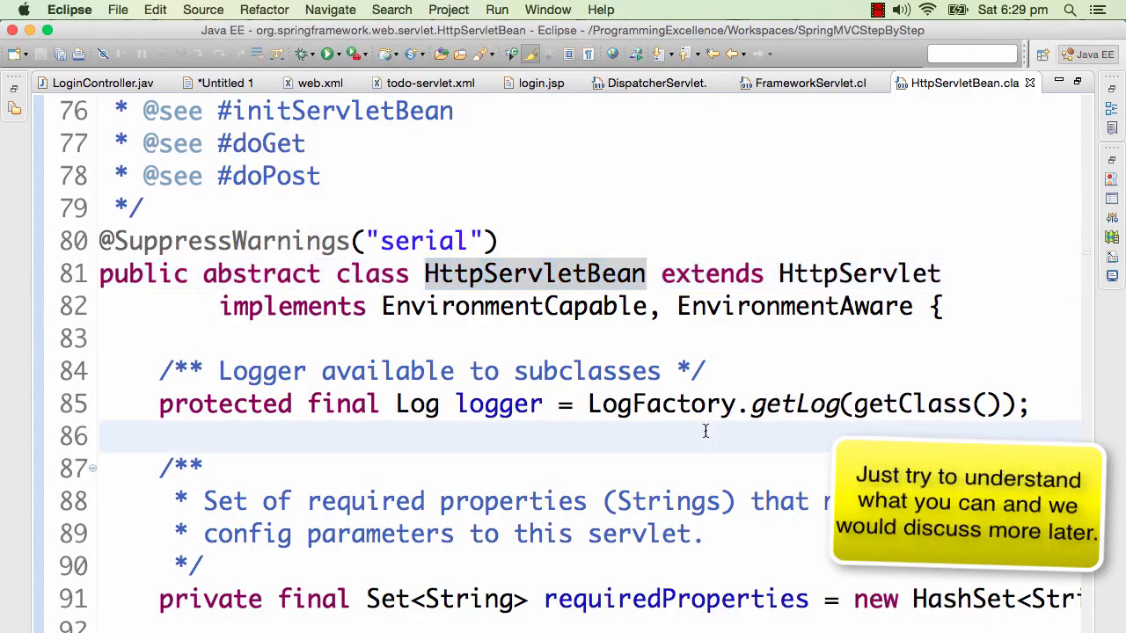
# Browse the DispatcherServlet source, return to web.xml, and show the Untitled 1 request-flow notes
pyautogui.scroll(-3)
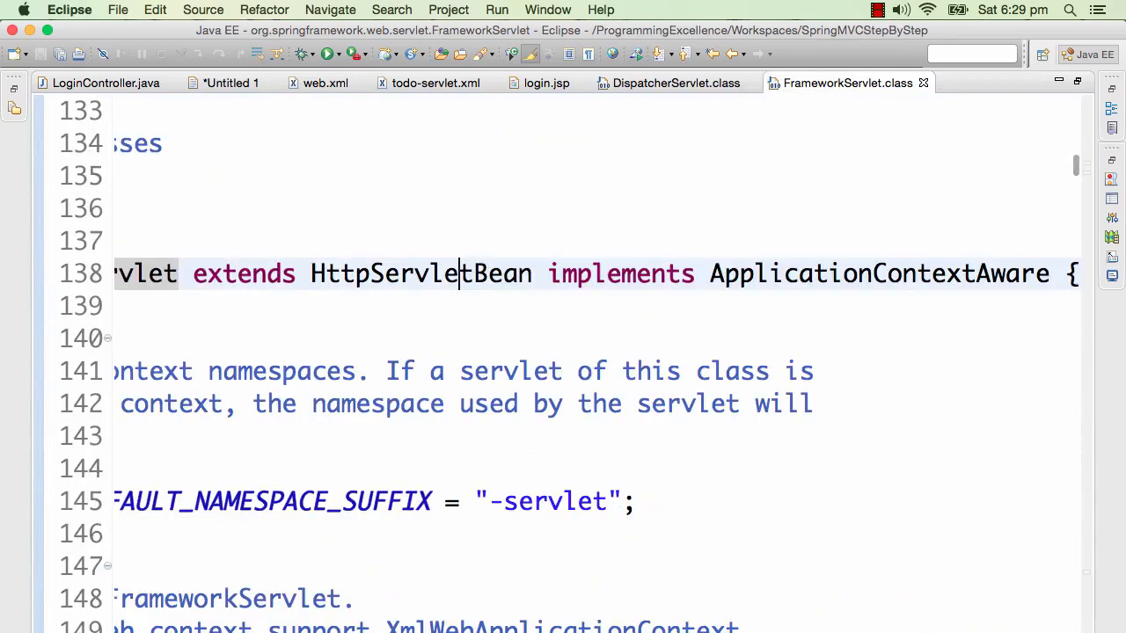
pyautogui.click(323, 83)
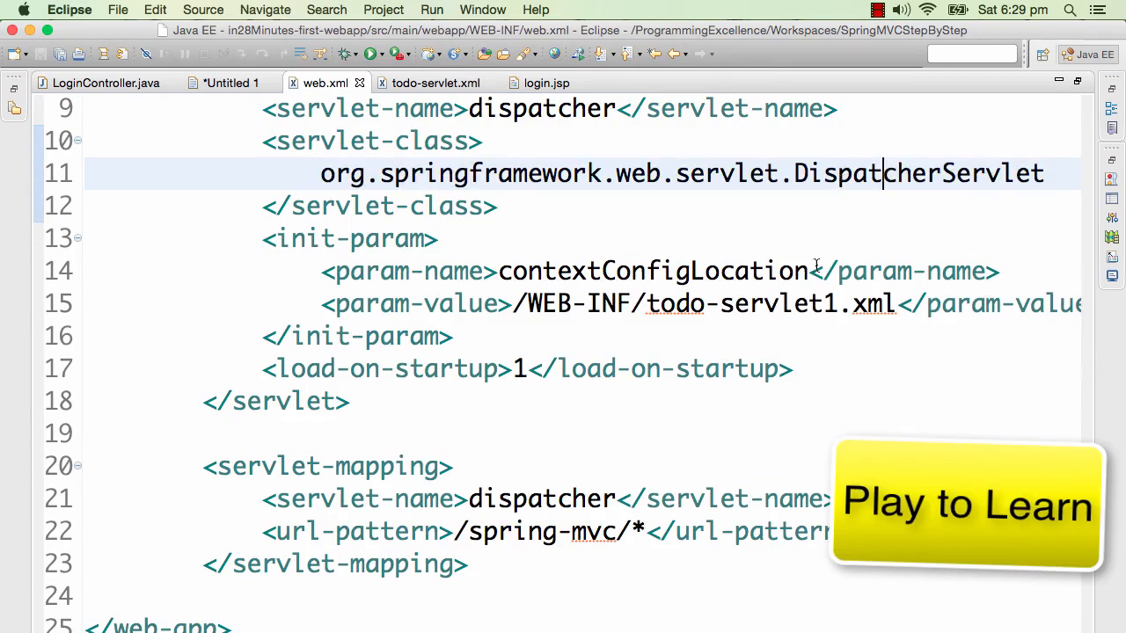
pyautogui.moveTo(876, 174)
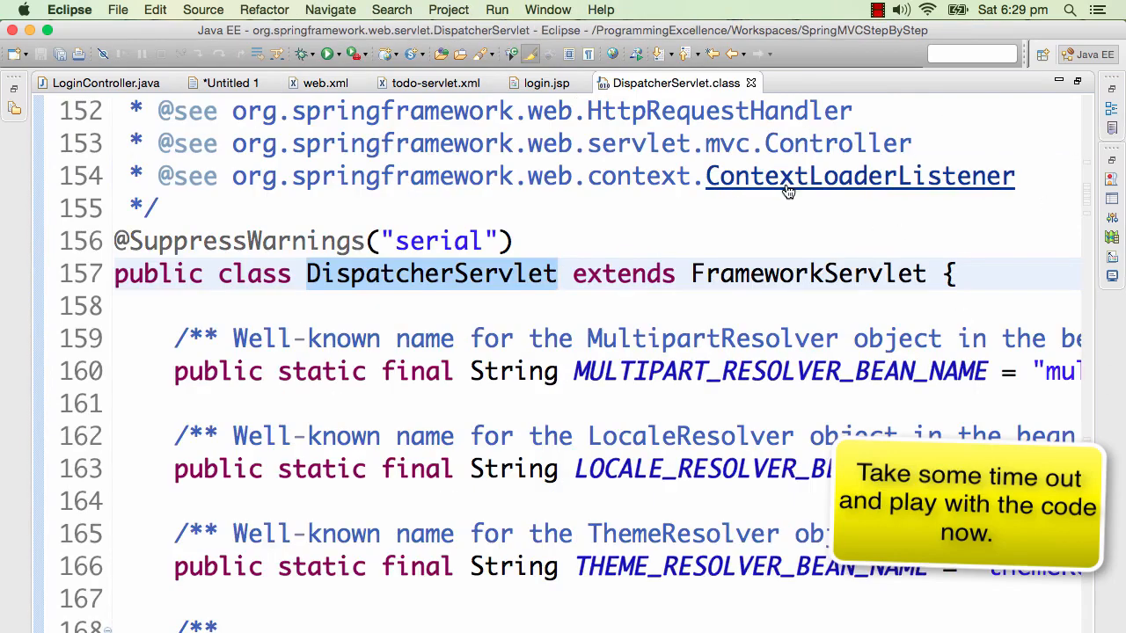
pyautogui.click(232, 83)
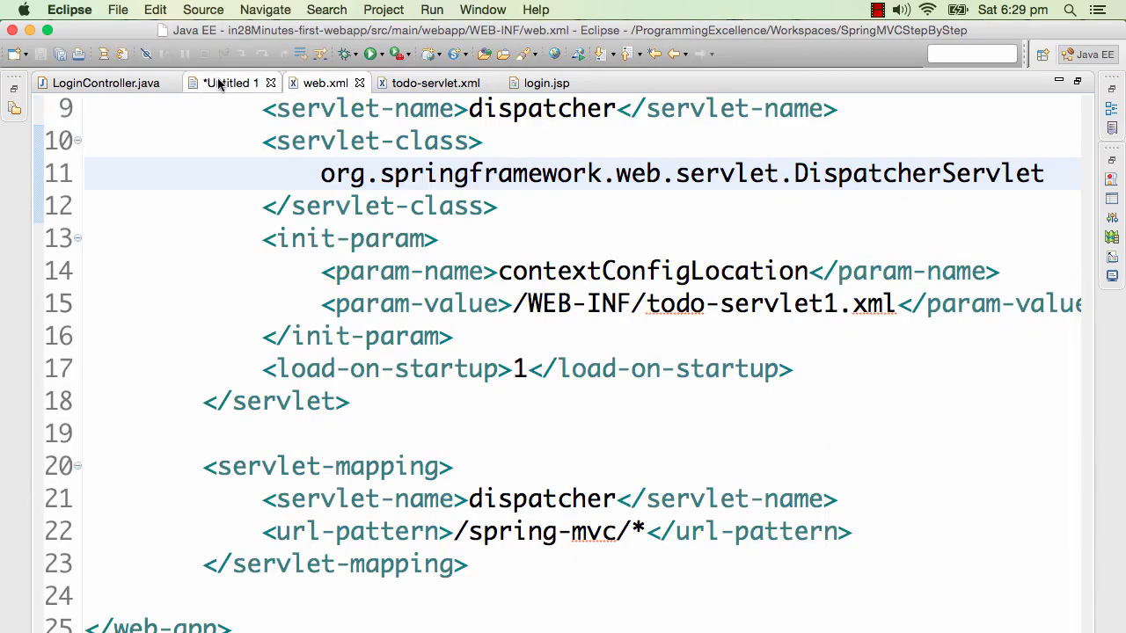
pyautogui.click(231, 83)
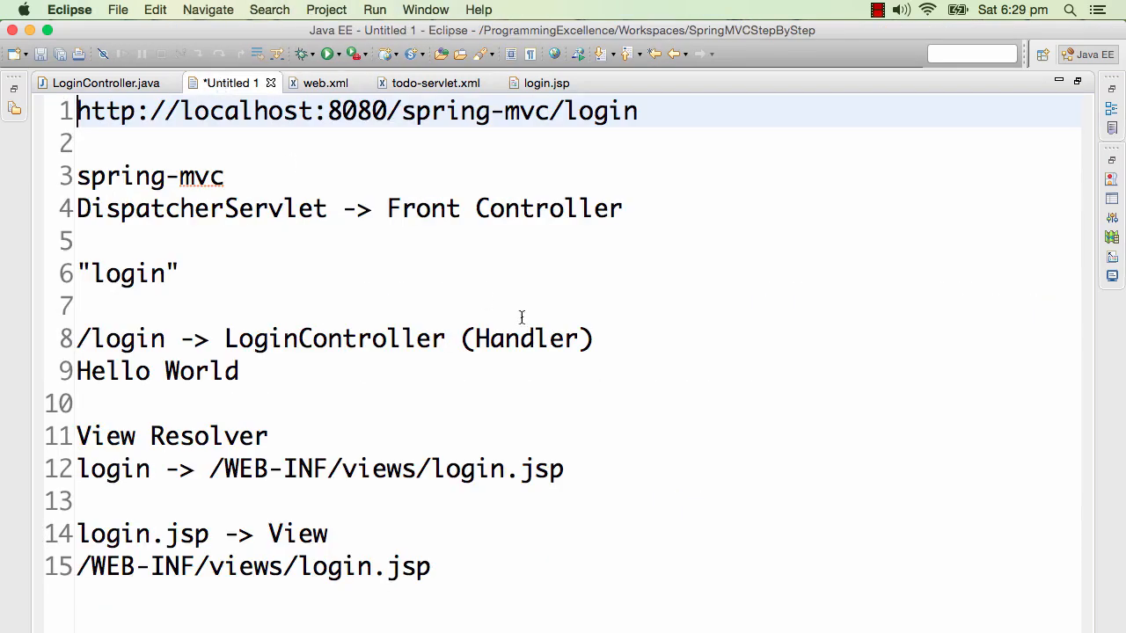